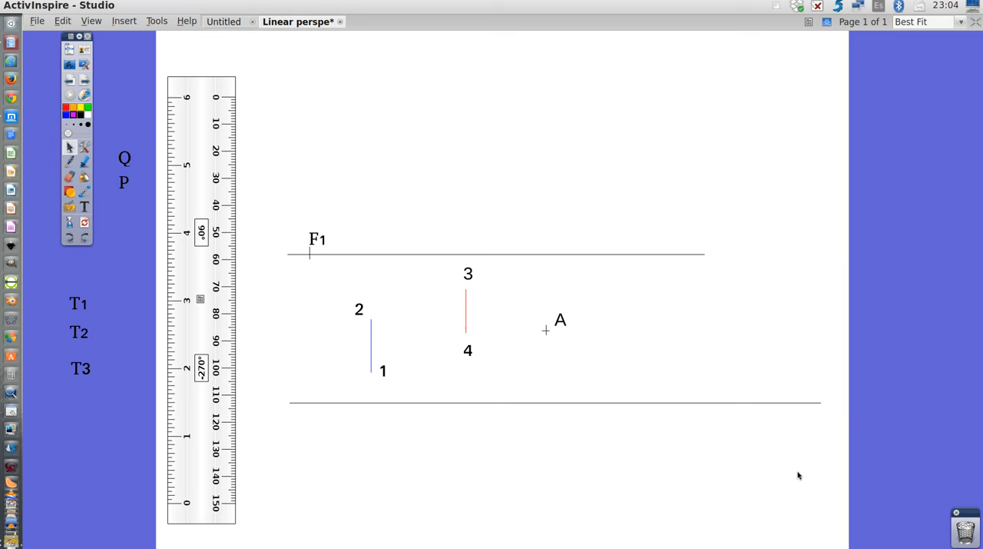
mouse_move(611, 324)
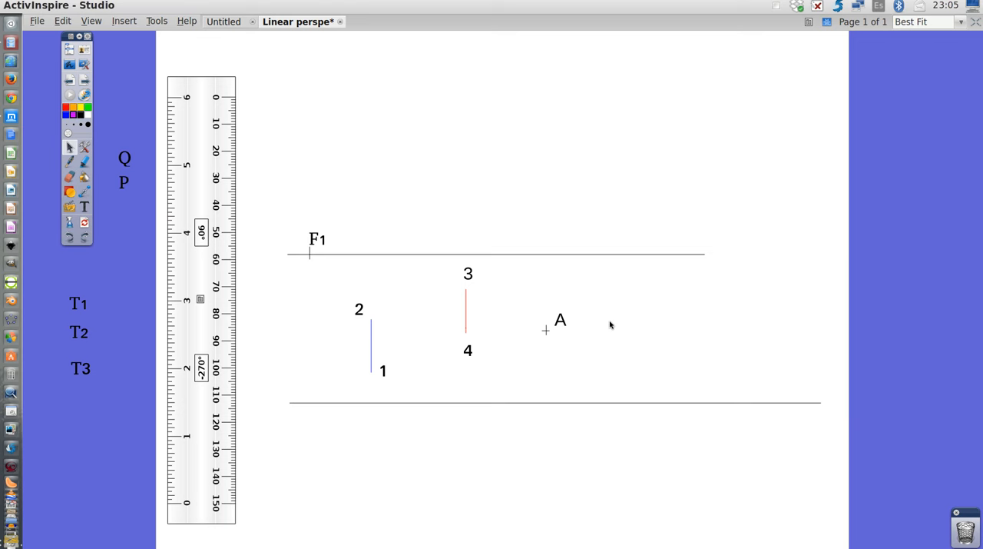
mouse_move(473, 390)
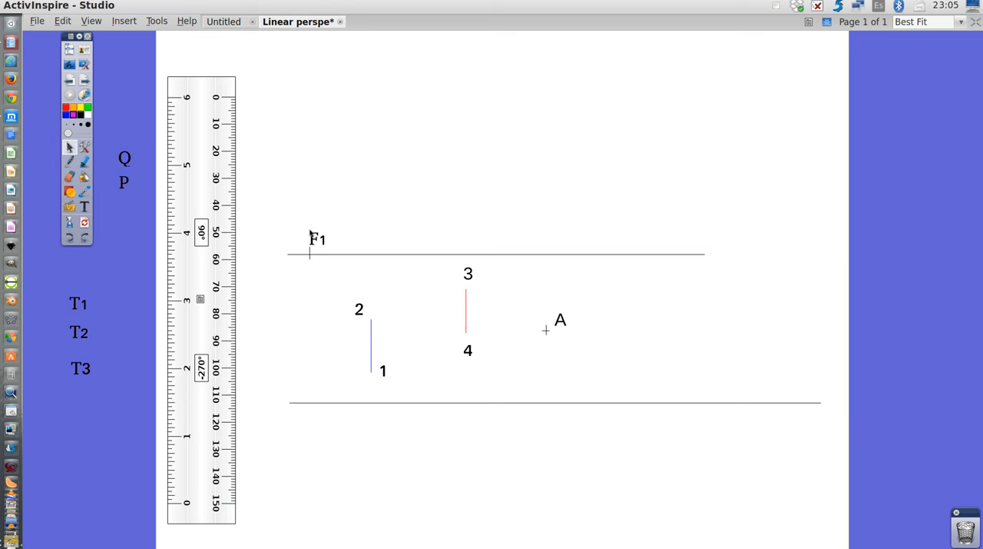
mouse_move(326, 254)
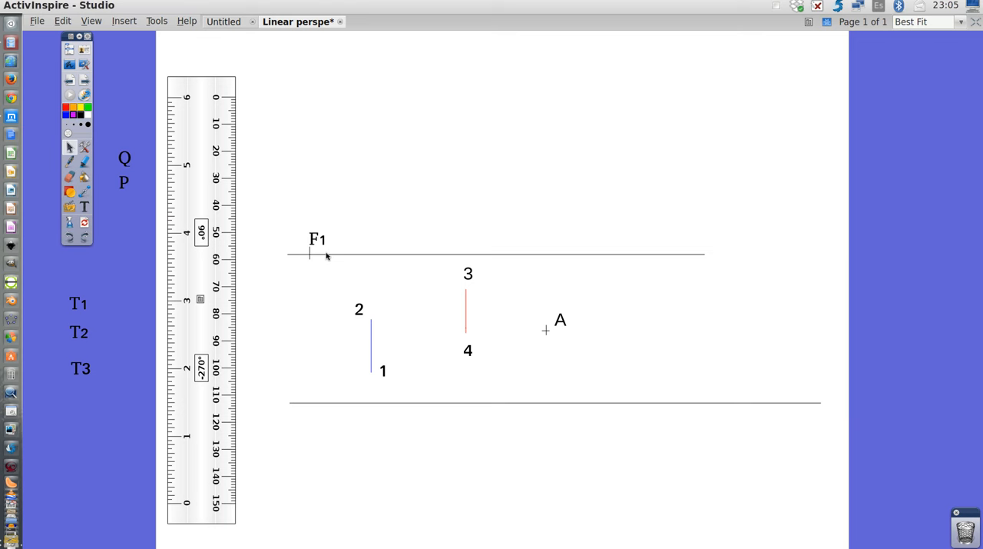
mouse_move(114, 206)
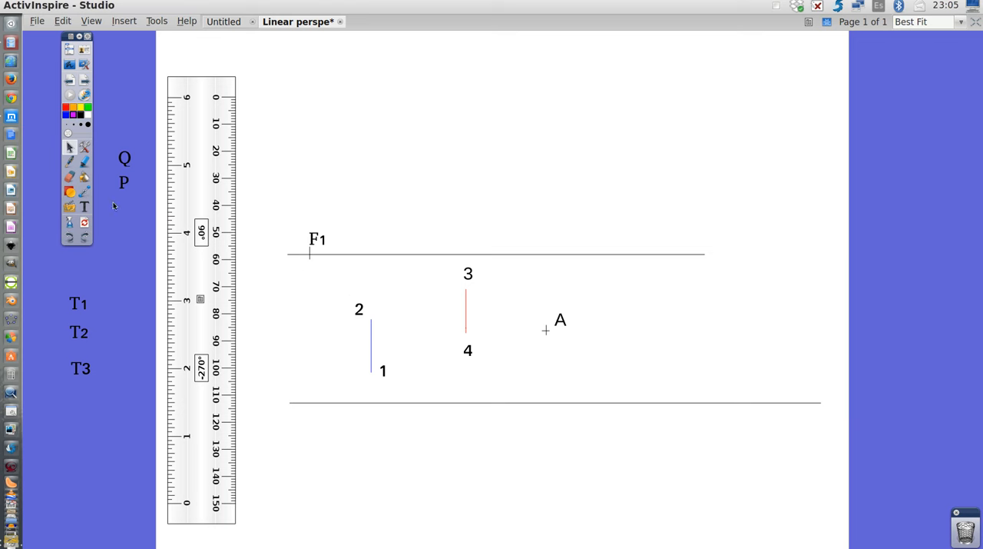
Draw three green lines from F1 through points 1, 4 and A to the ground line.
click(69, 192)
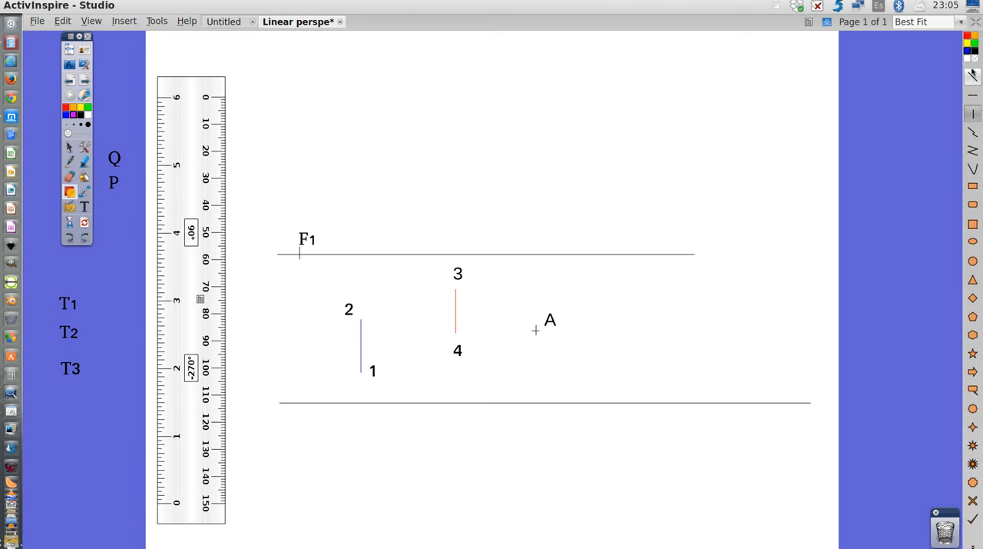
mouse_move(52, 118)
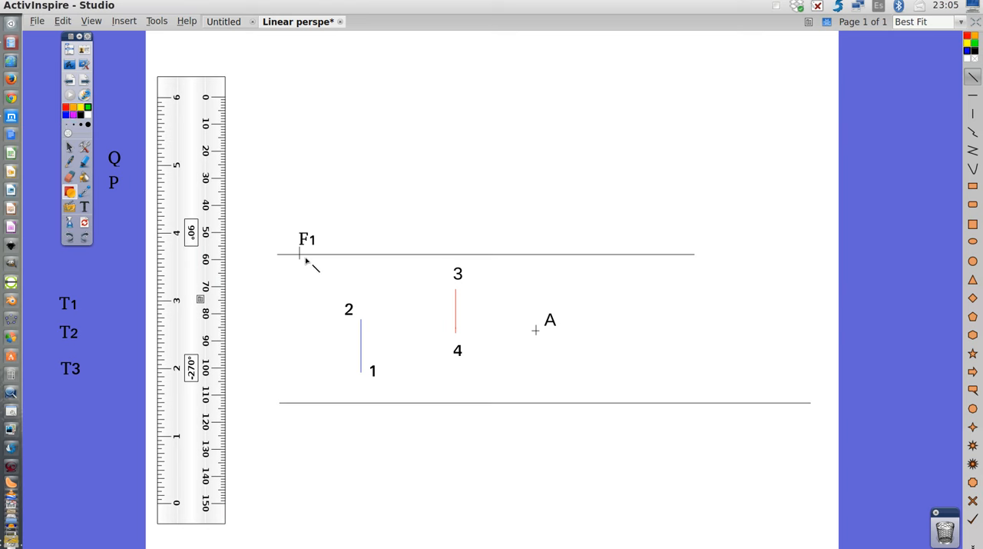
drag(300, 257, 373, 411)
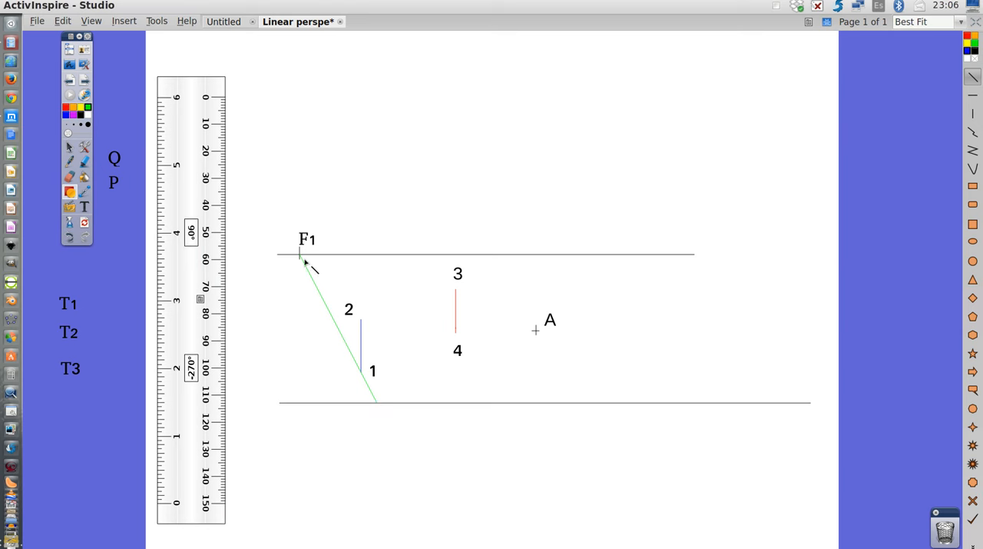
mouse_move(302, 257)
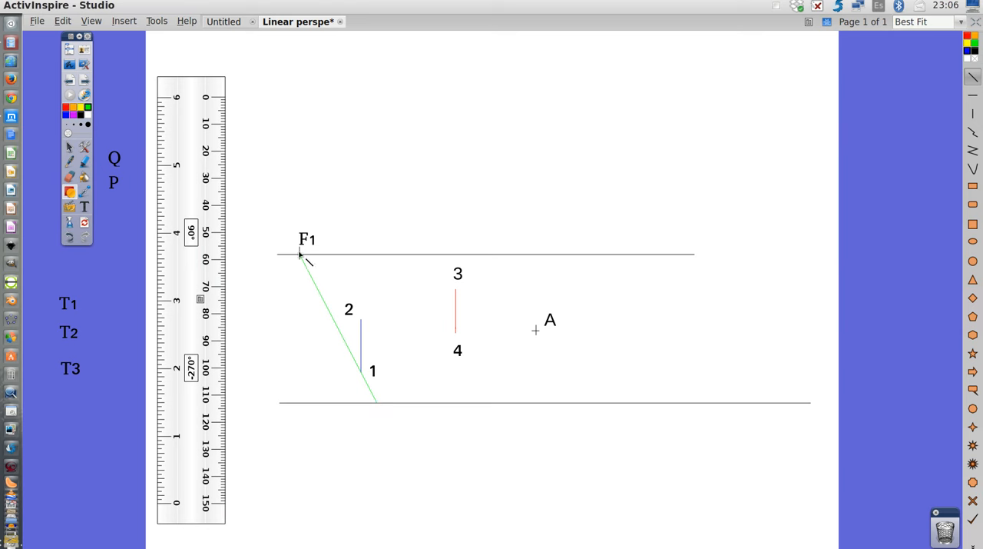
mouse_move(300, 267)
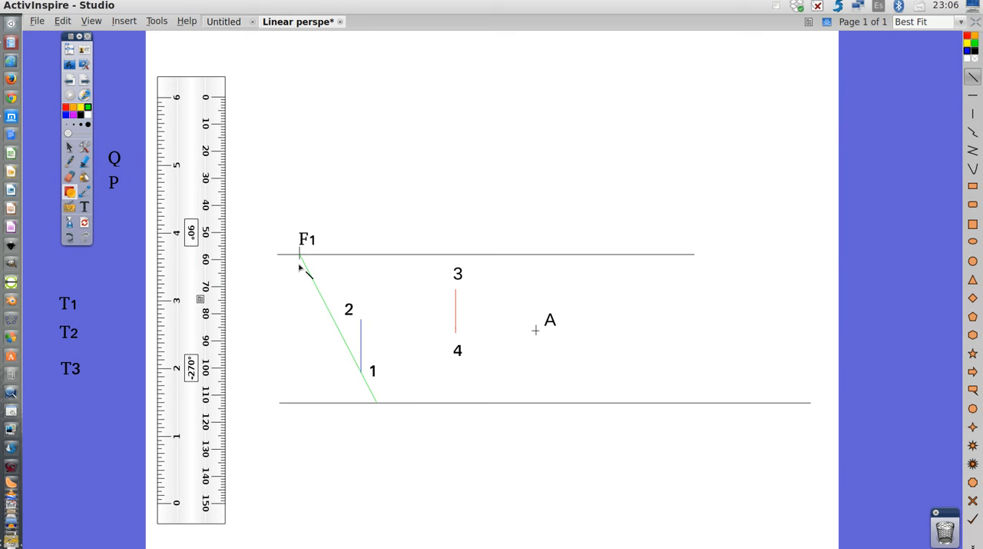
mouse_move(302, 262)
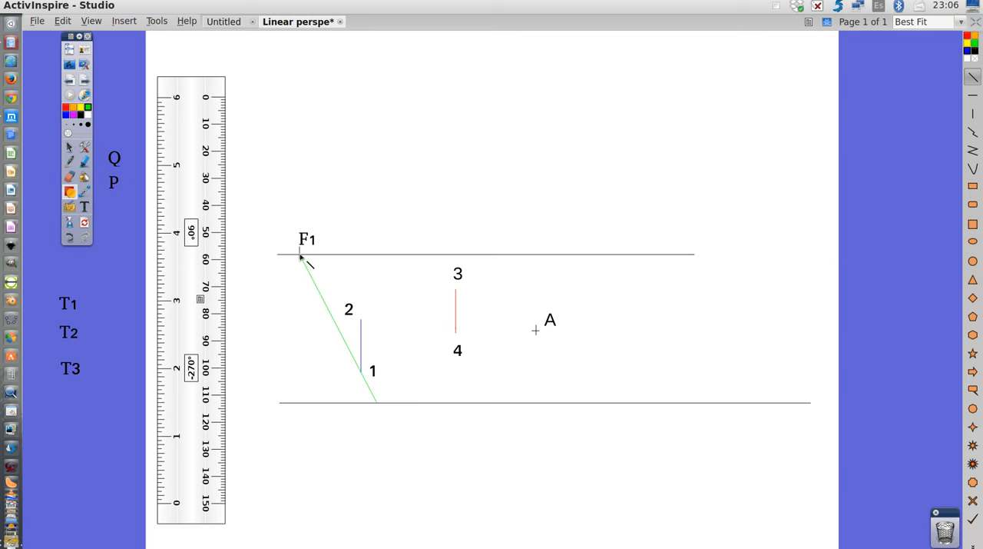
drag(300, 257, 572, 385)
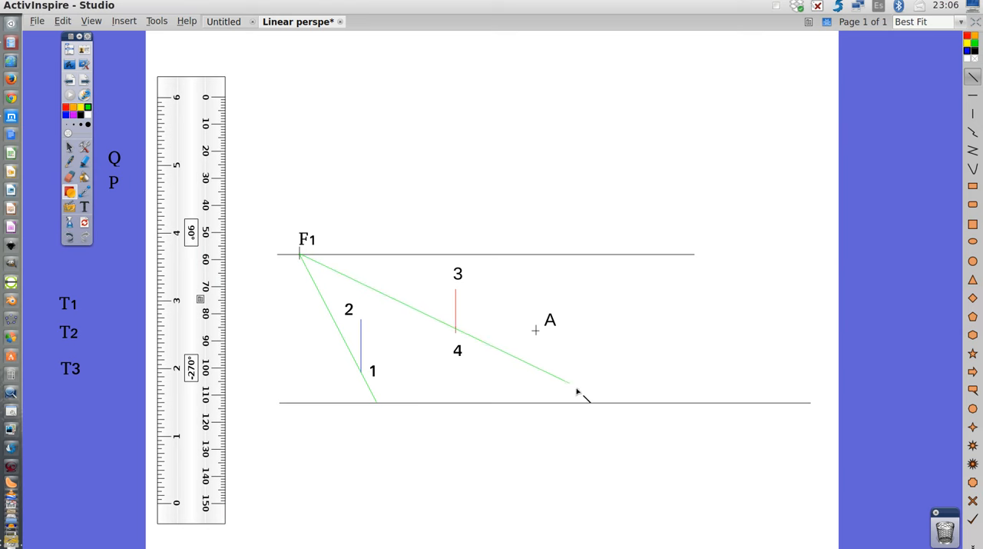
drag(572, 386, 607, 405)
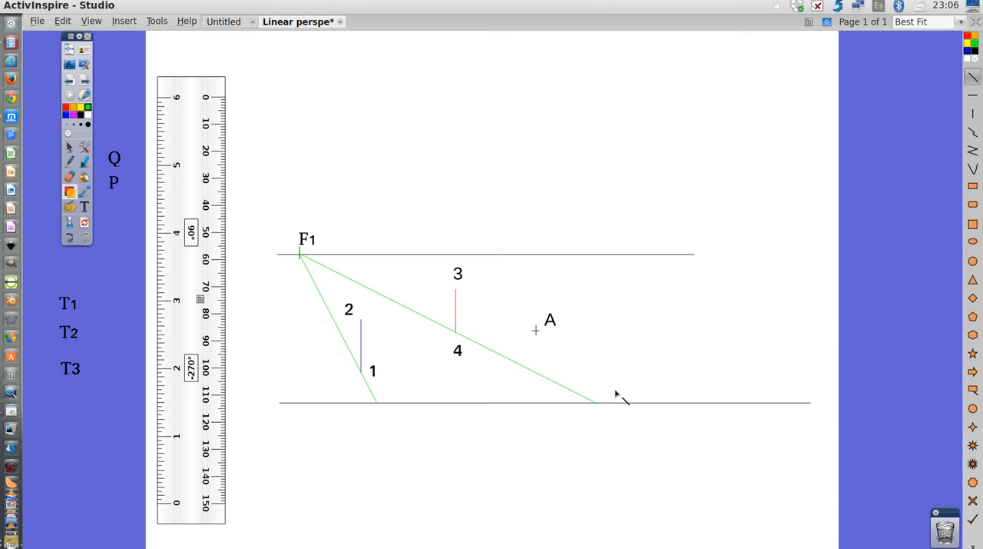
mouse_move(304, 258)
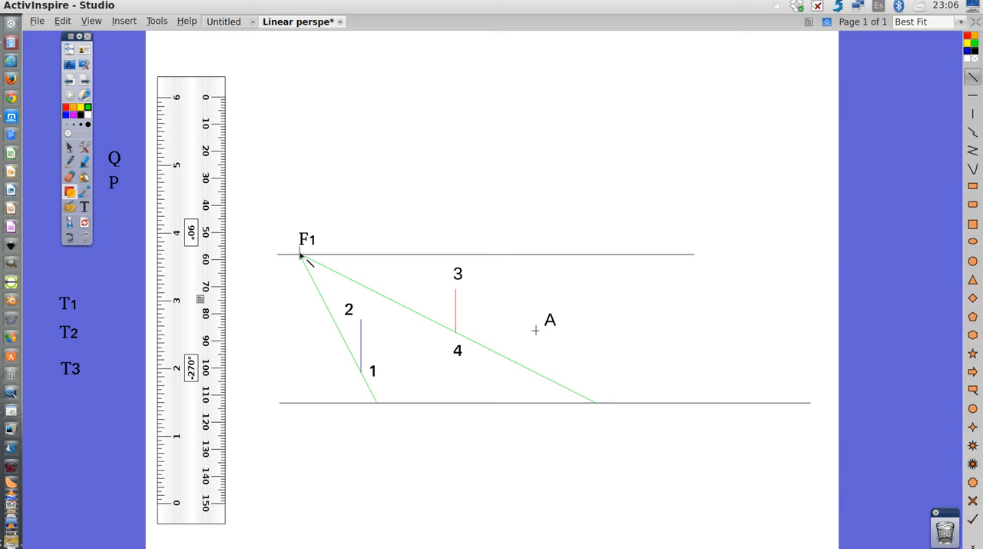
drag(300, 255, 803, 419)
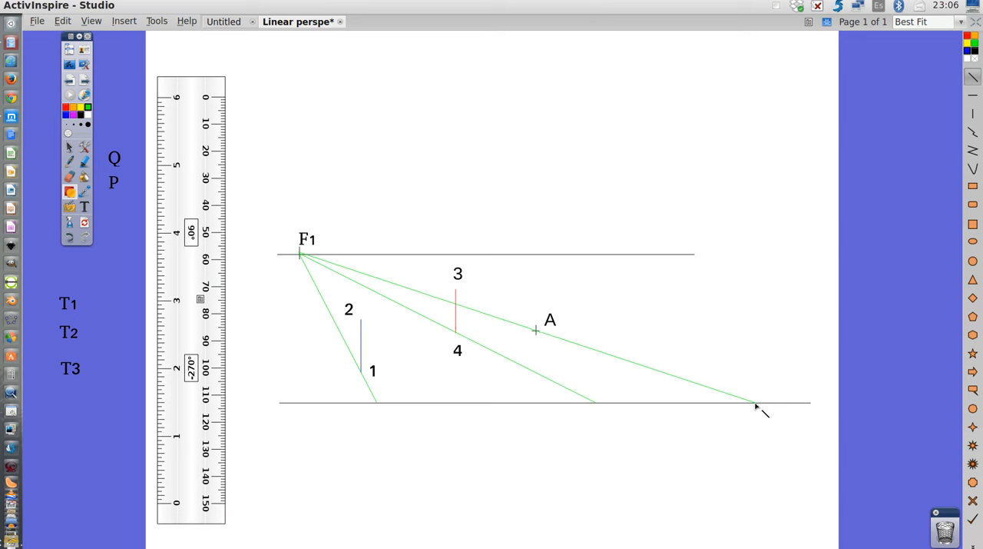
mouse_move(107, 292)
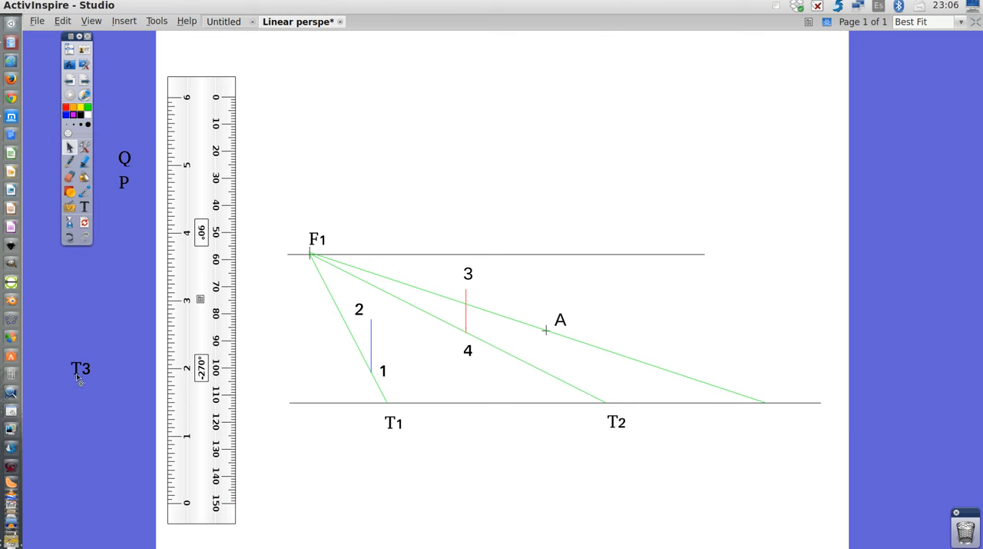
Move the T3 label onto the third green line's ground-line intersection.
drag(80, 369, 765, 413)
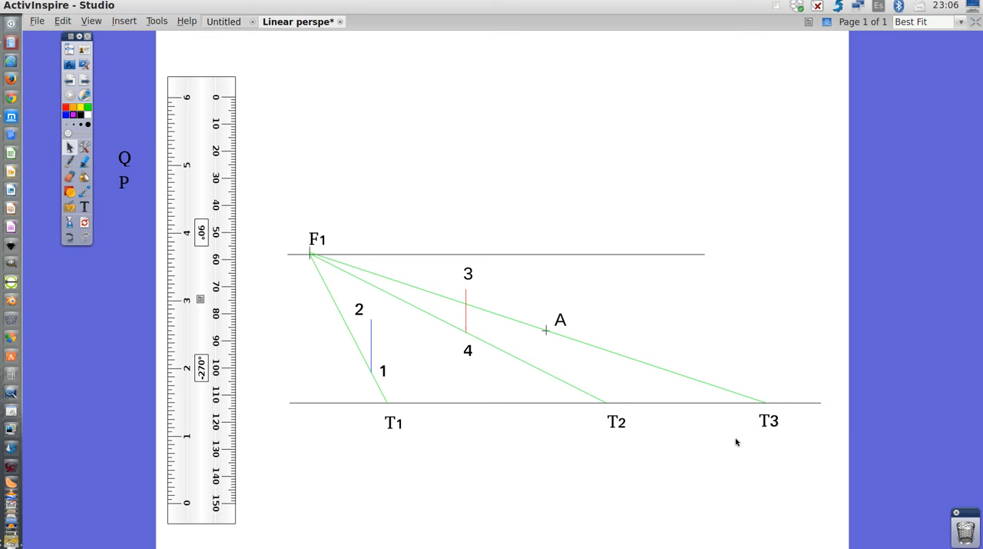
mouse_move(782, 388)
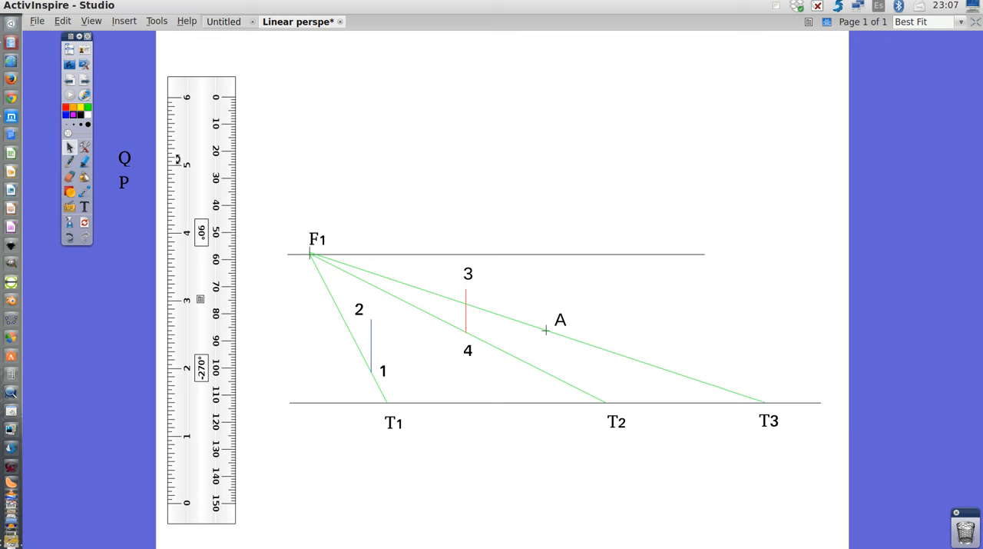
mouse_move(111, 137)
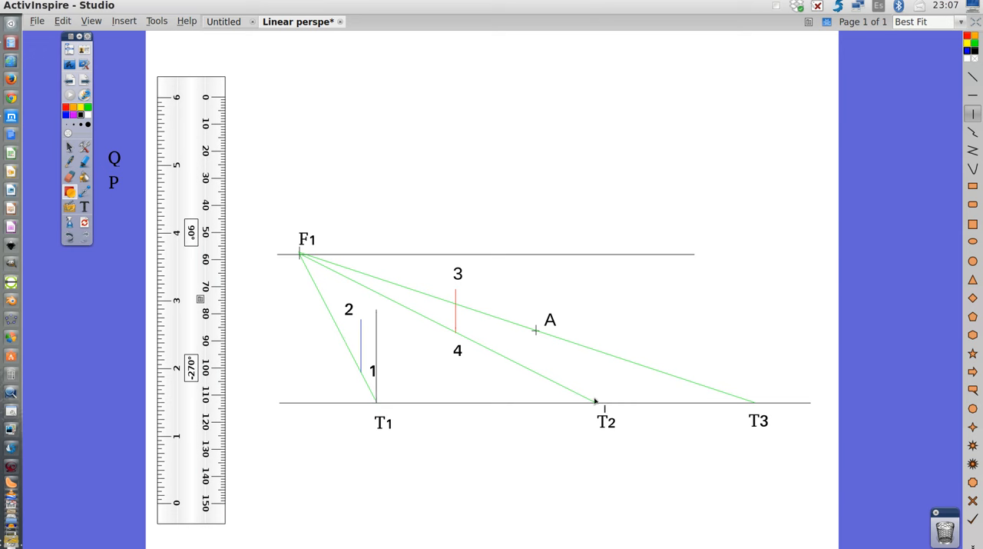
mouse_move(595, 405)
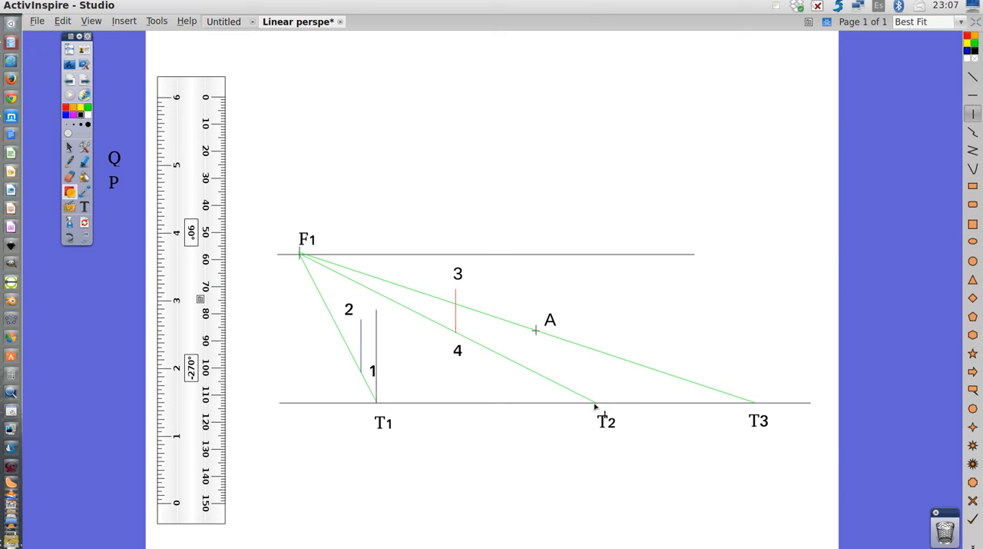
Draw a vertical line rising from T2 on the ground line.
drag(594, 403, 594, 290)
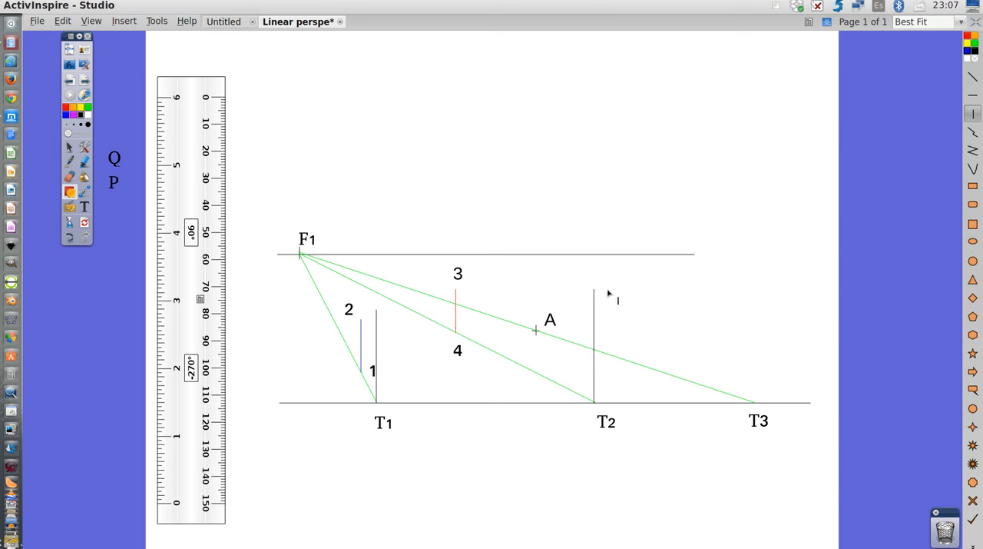
mouse_move(756, 407)
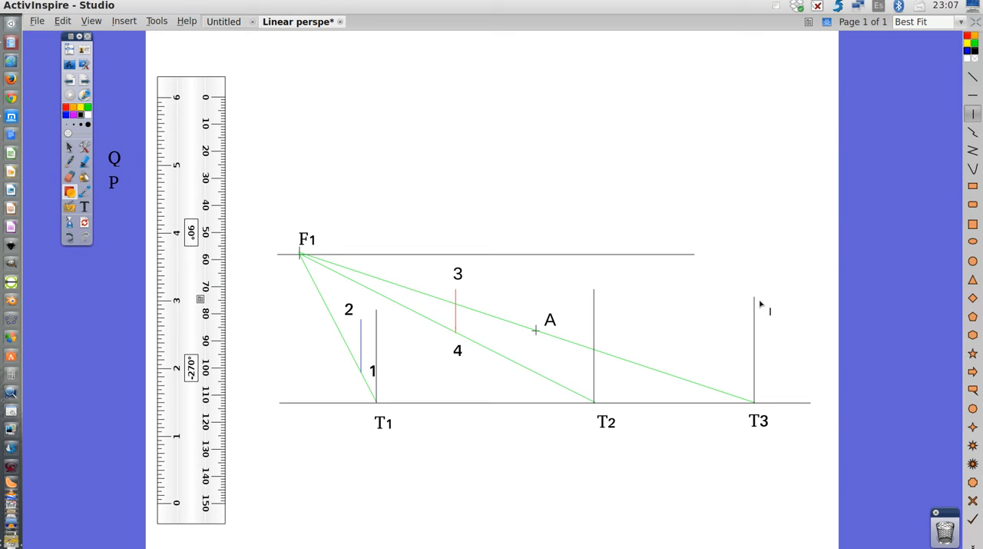
mouse_move(376, 263)
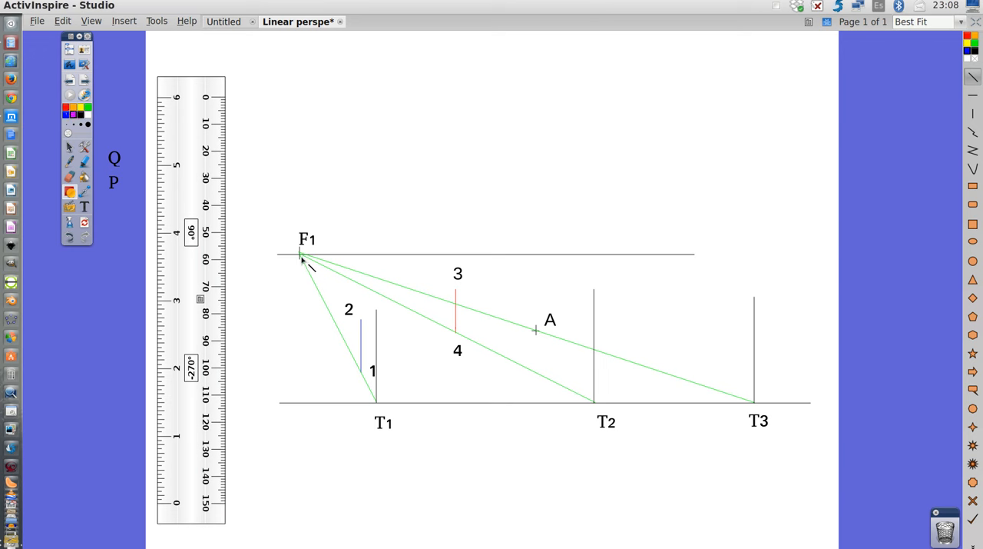
Draw a line from F1 through point 2 toward the T1 vertical.
drag(301, 255, 376, 342)
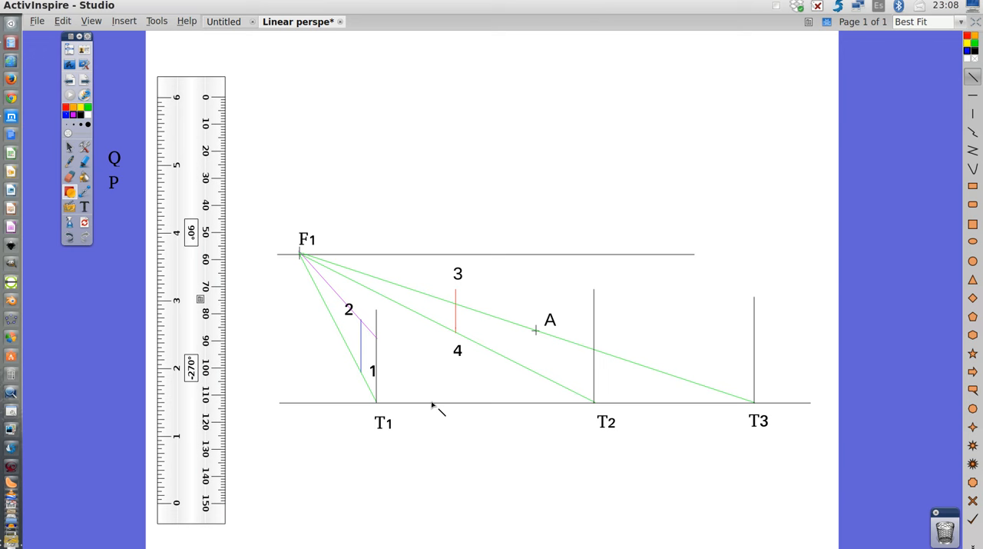
mouse_move(294, 251)
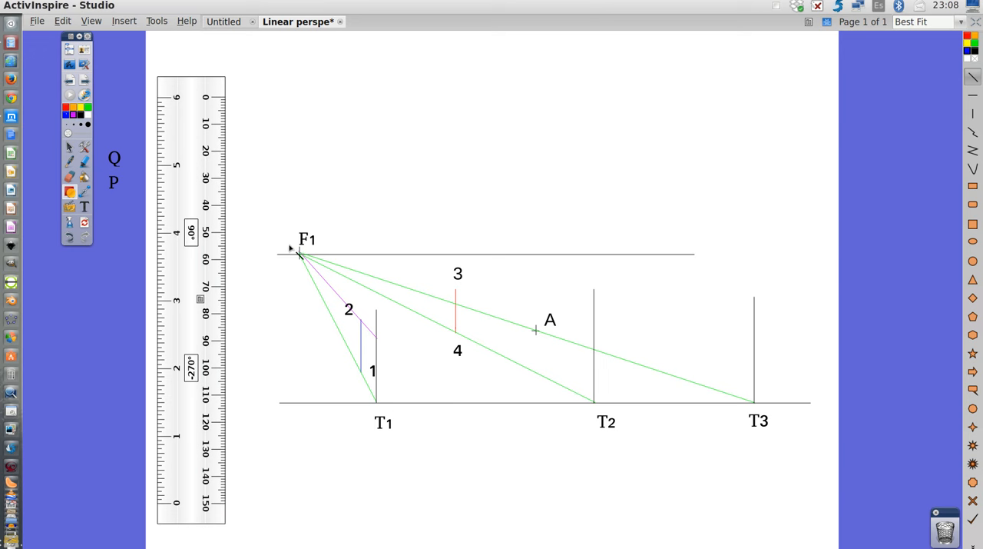
mouse_move(381, 348)
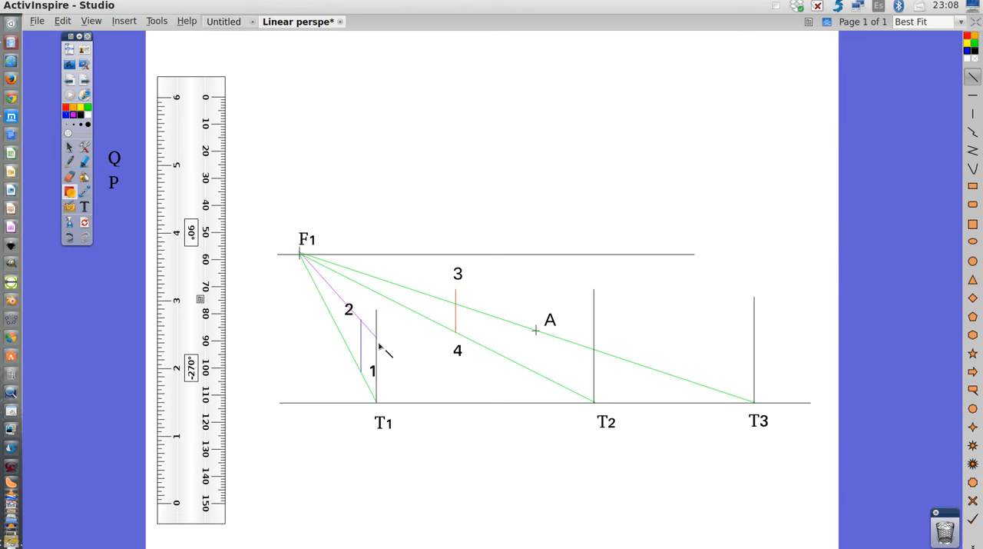
mouse_move(378, 343)
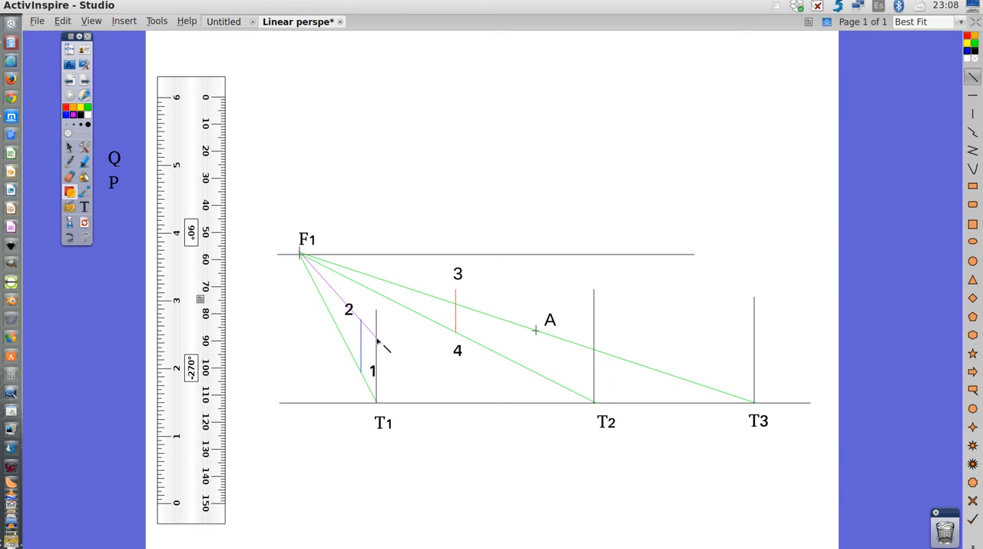
mouse_move(365, 370)
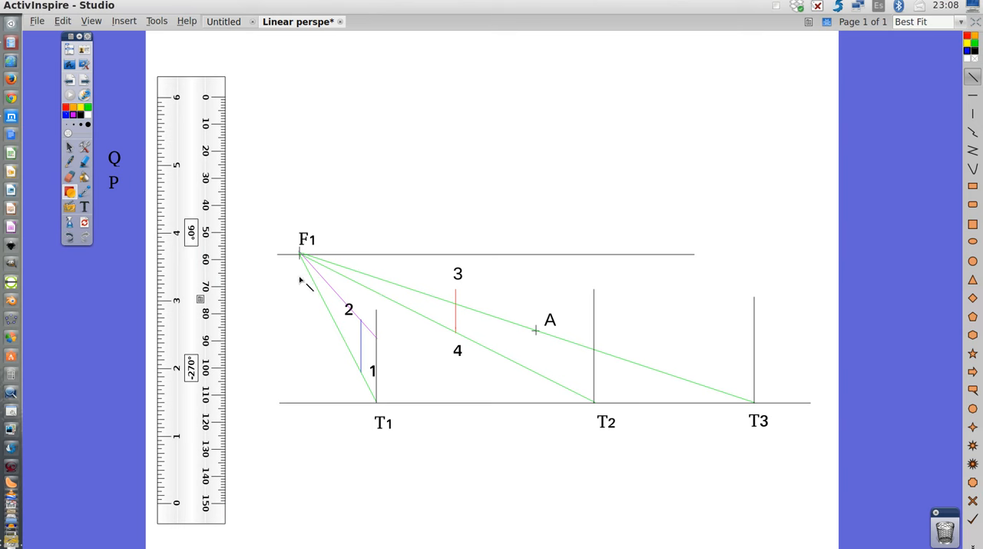
mouse_move(115, 159)
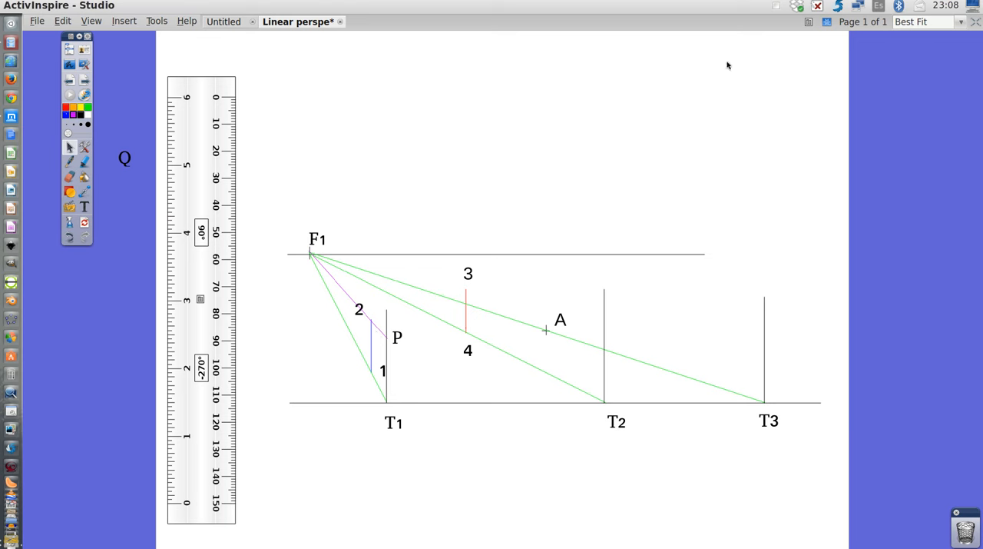
mouse_move(420, 179)
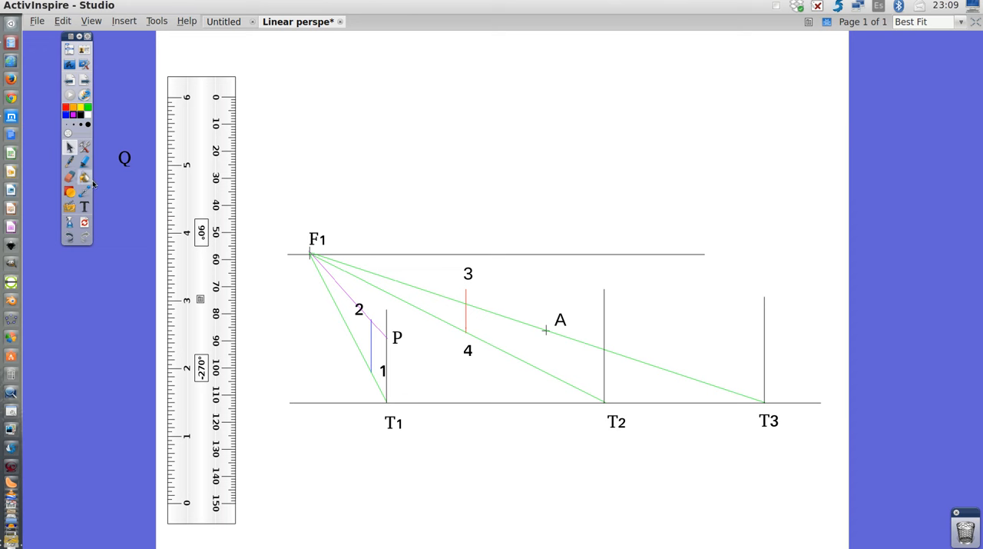
Select the straight line shape tool for the next line.
click(69, 191)
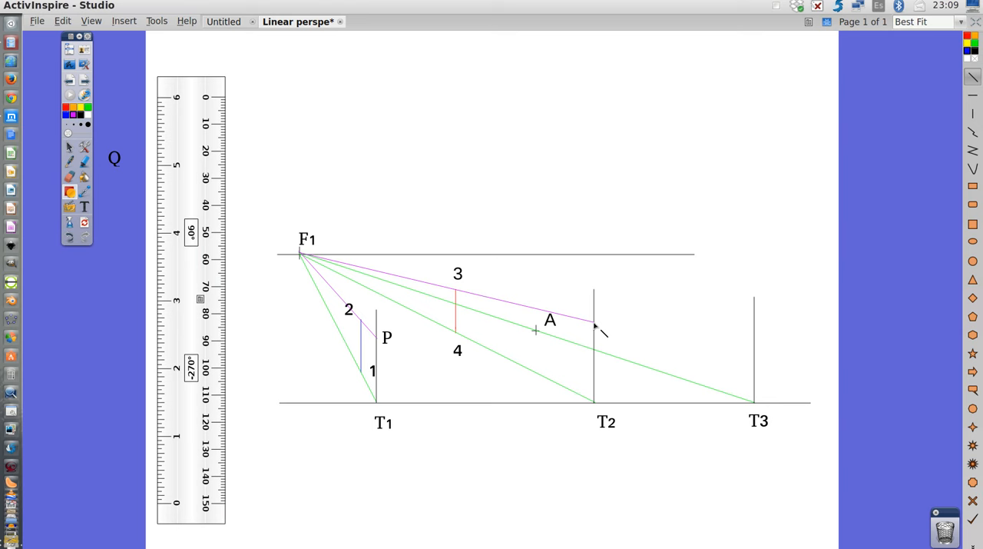
mouse_move(54, 125)
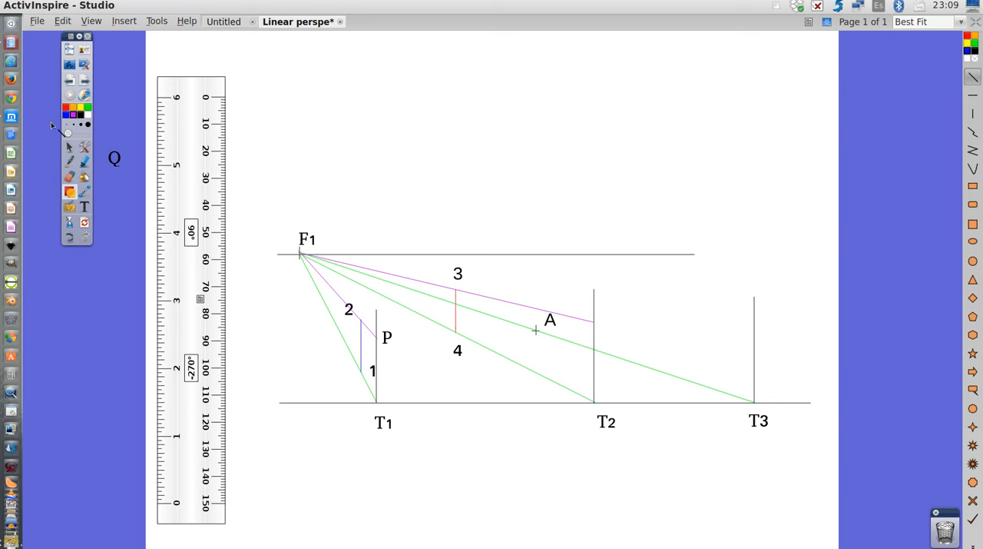
mouse_move(116, 165)
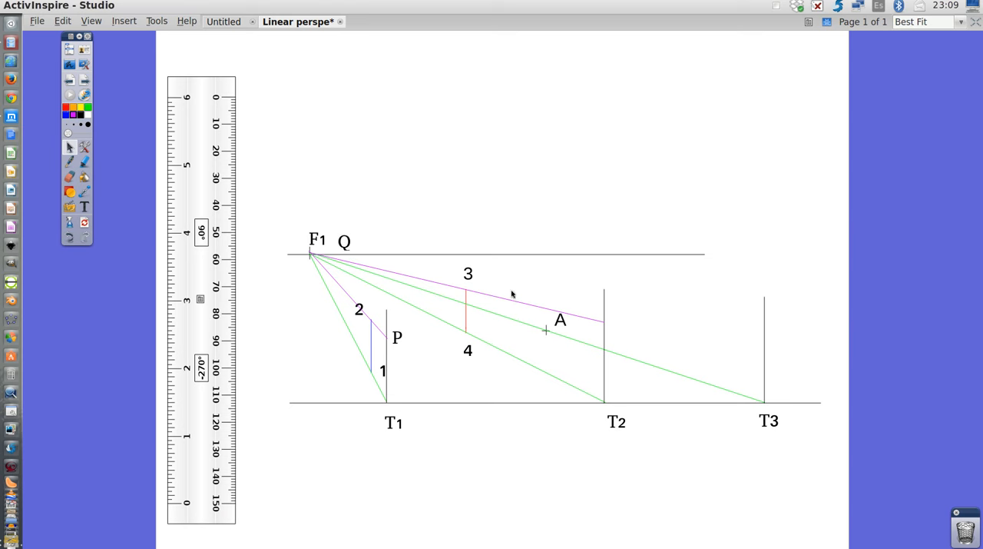
Move label Q onto the intersection with the T2 vertical.
drag(344, 242, 616, 321)
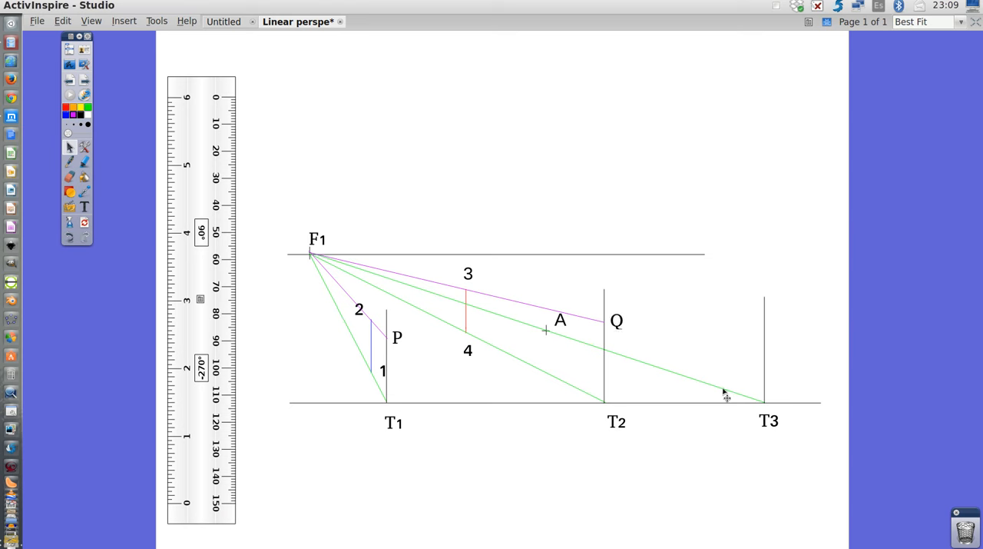
mouse_move(152, 143)
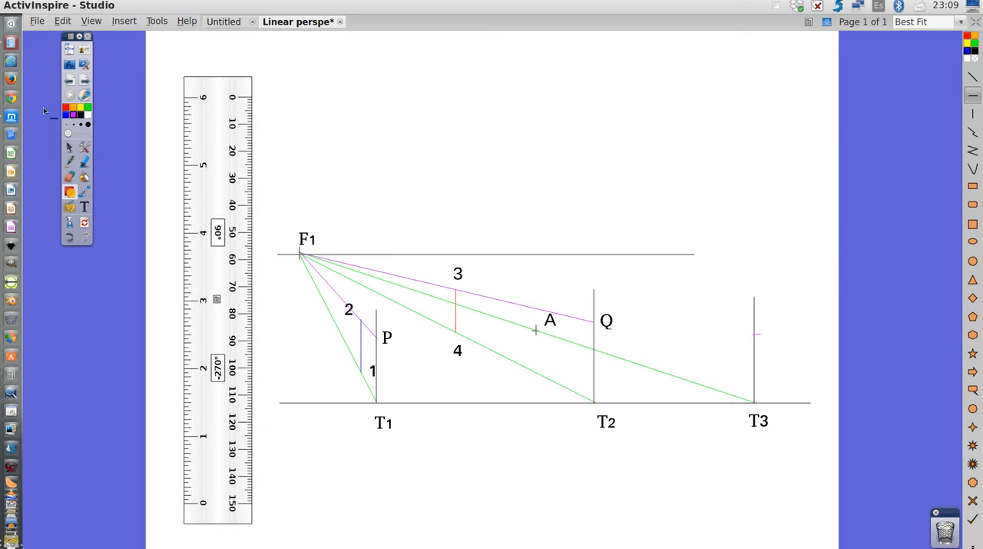
mouse_move(100, 134)
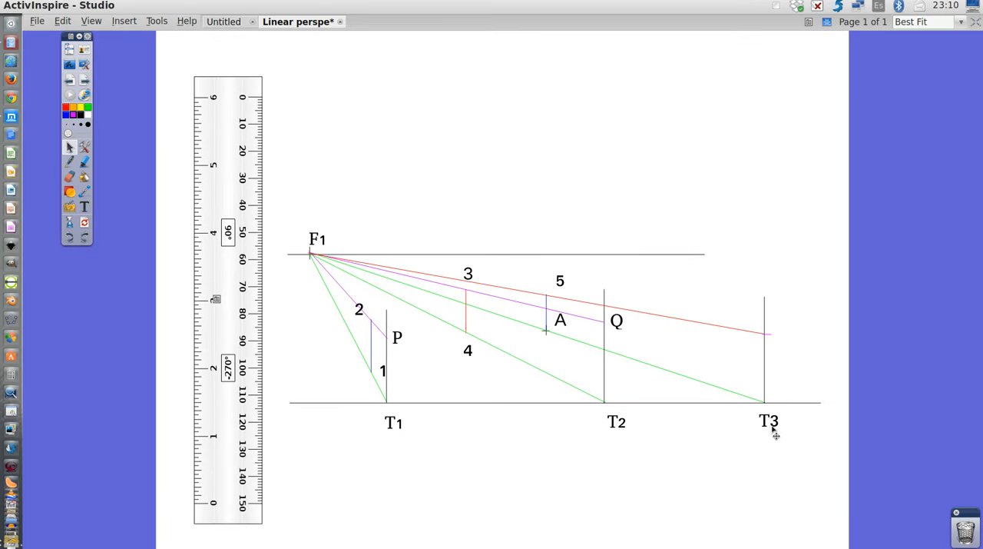
mouse_move(653, 412)
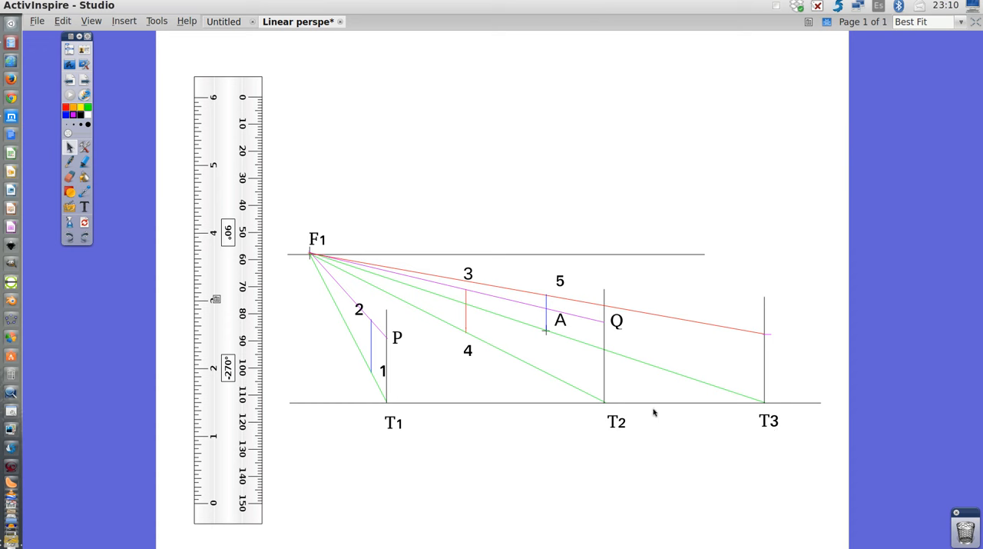
mouse_move(312, 352)
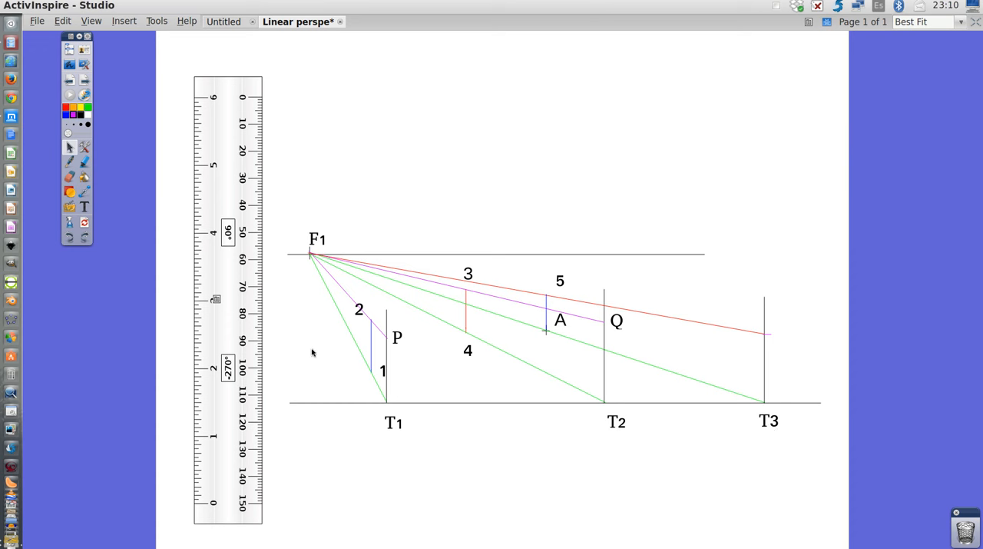
mouse_move(461, 298)
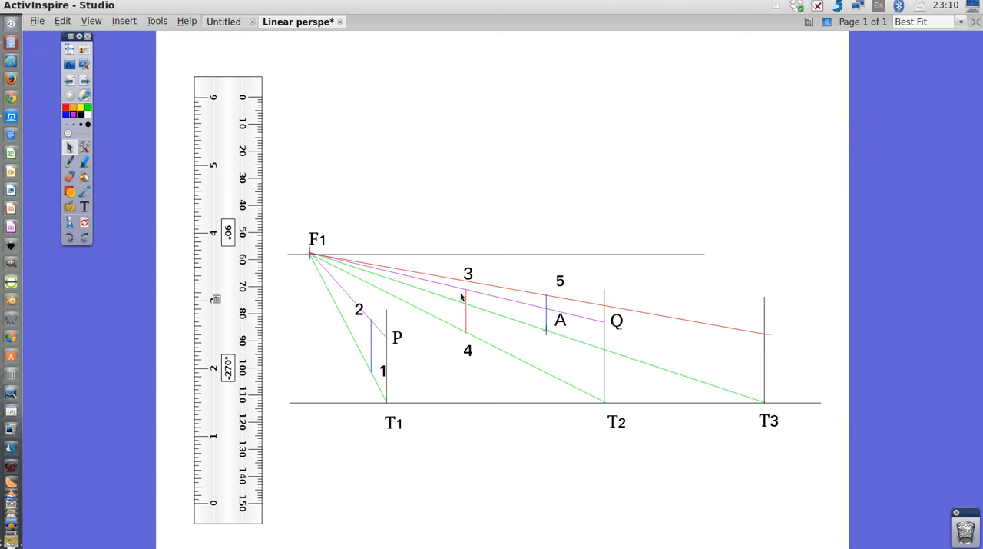
mouse_move(498, 334)
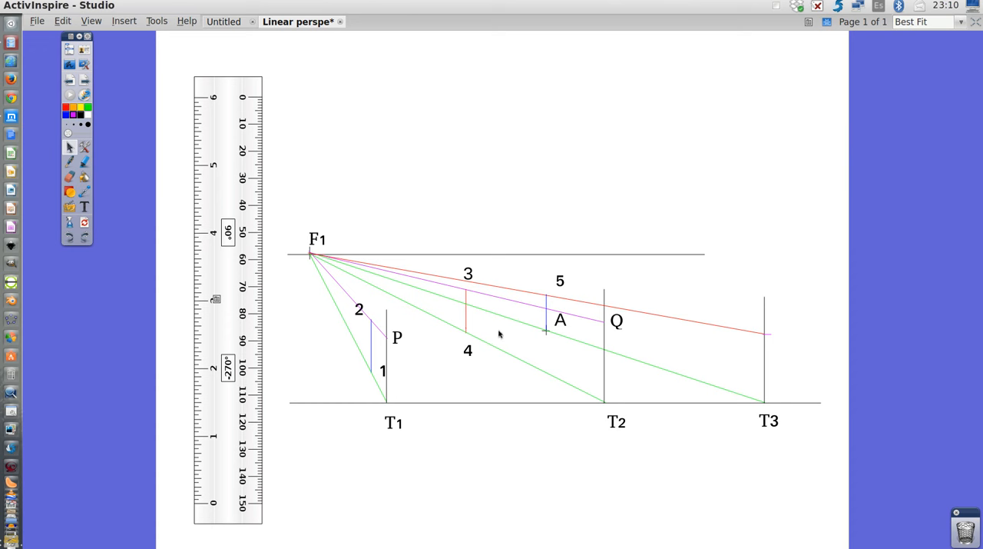
mouse_move(773, 387)
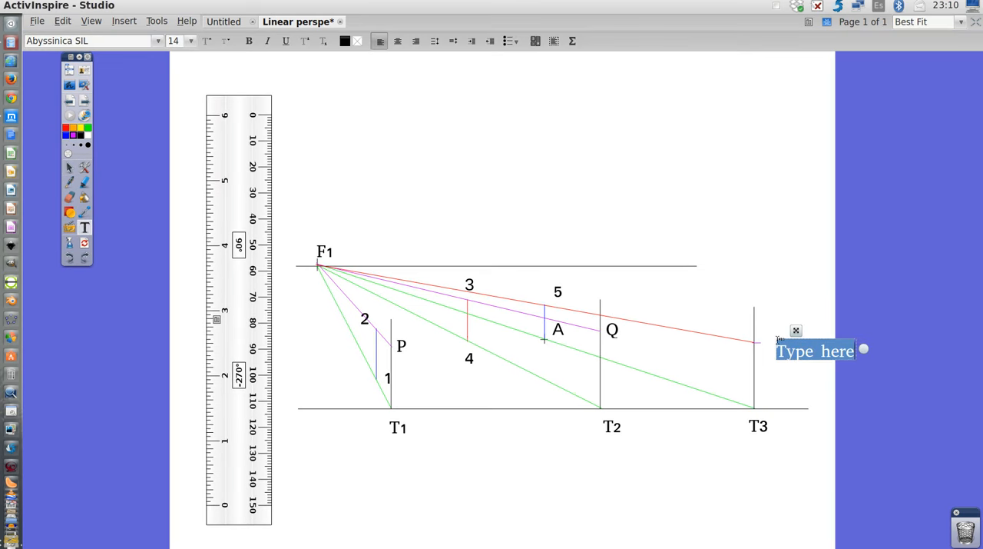
Type the label R at the T3 intersection and click away to finish.
text(R)
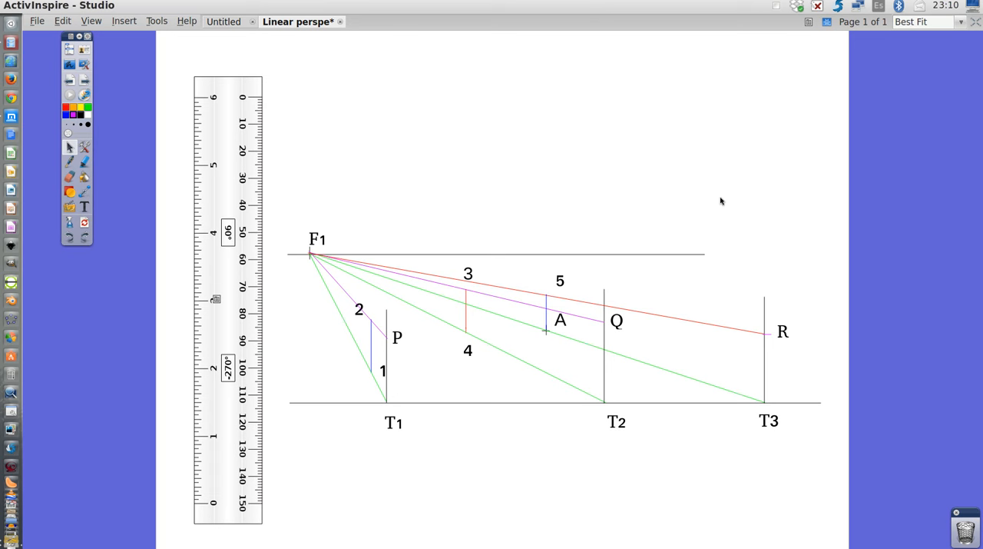
mouse_move(742, 37)
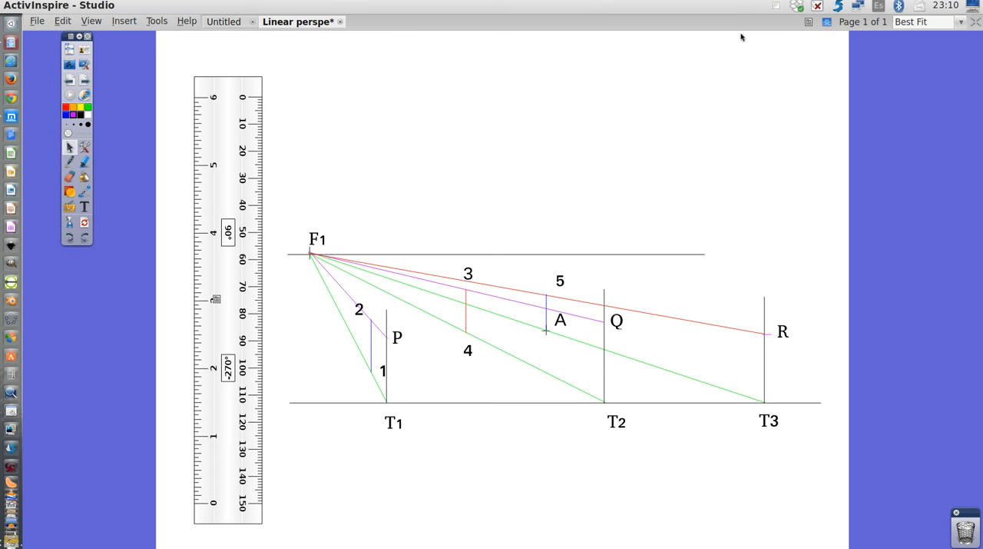
click(775, 7)
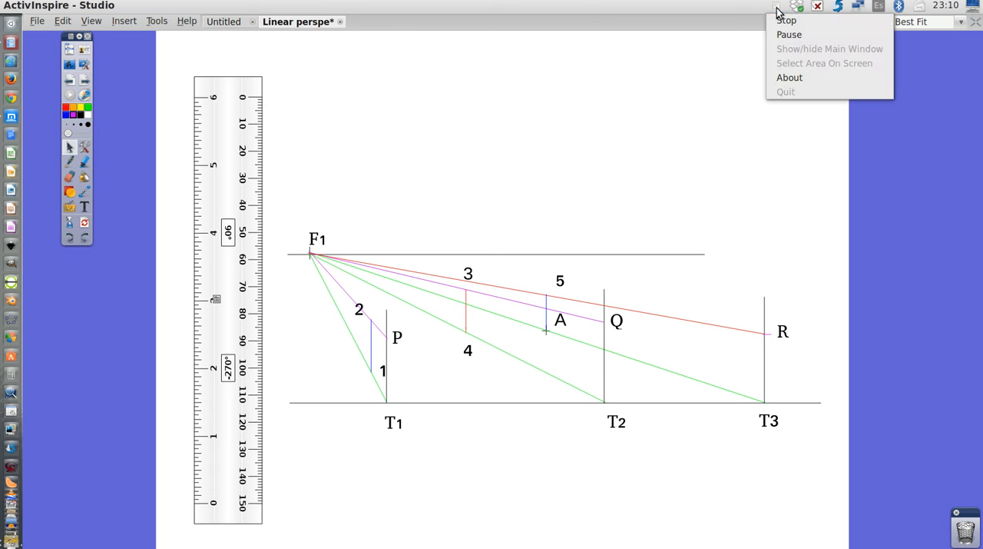